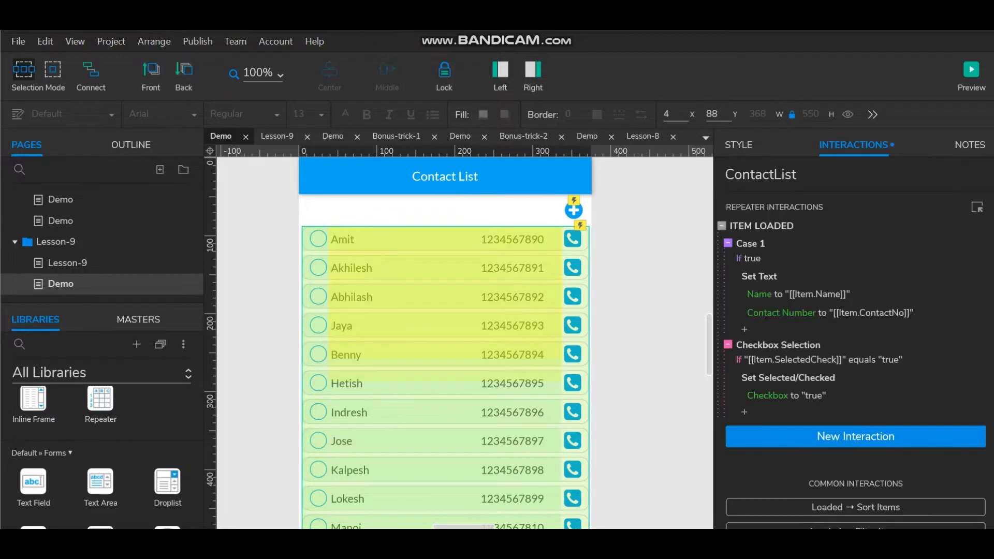
- Open the ContactList repeater's Style settings to show its size and data options
click(737, 144)
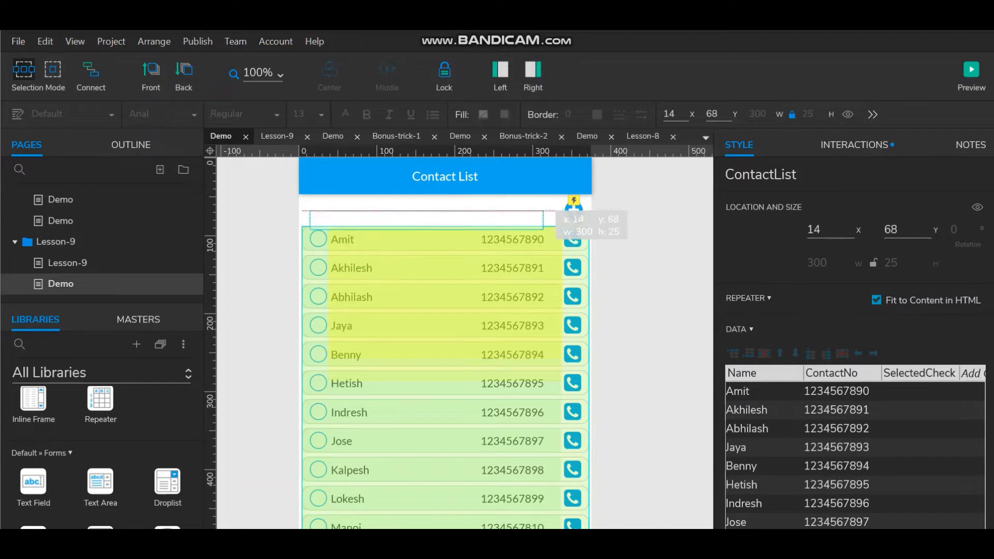
- Drop a text field above the contact rows, narrow it to 195 wide, and name it Search
drag(424, 218, 423, 211)
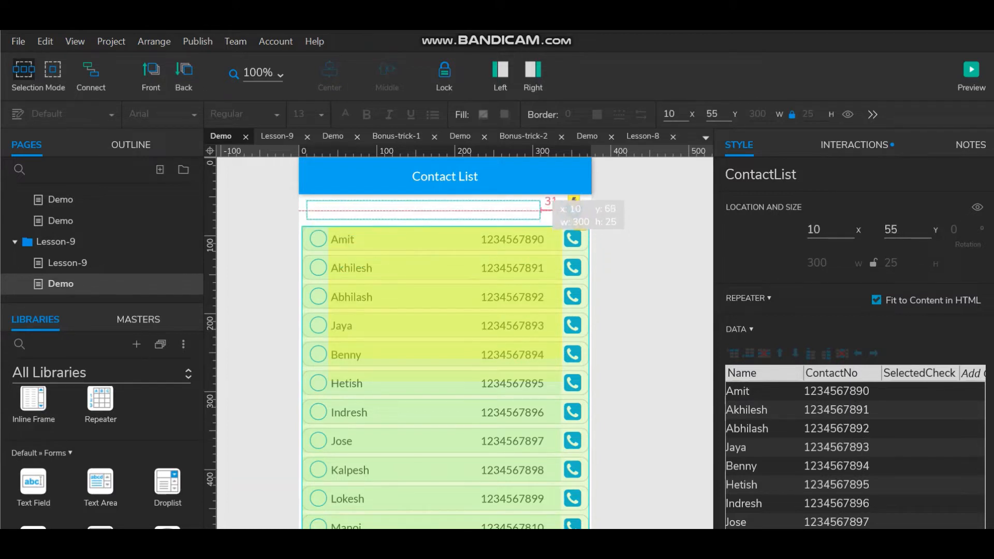
click(422, 209)
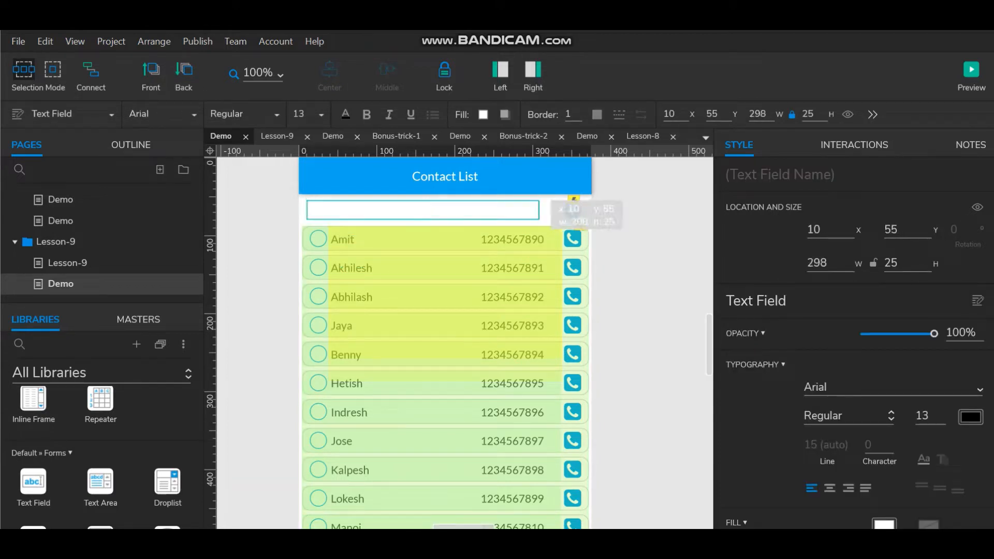
drag(542, 210, 457, 209)
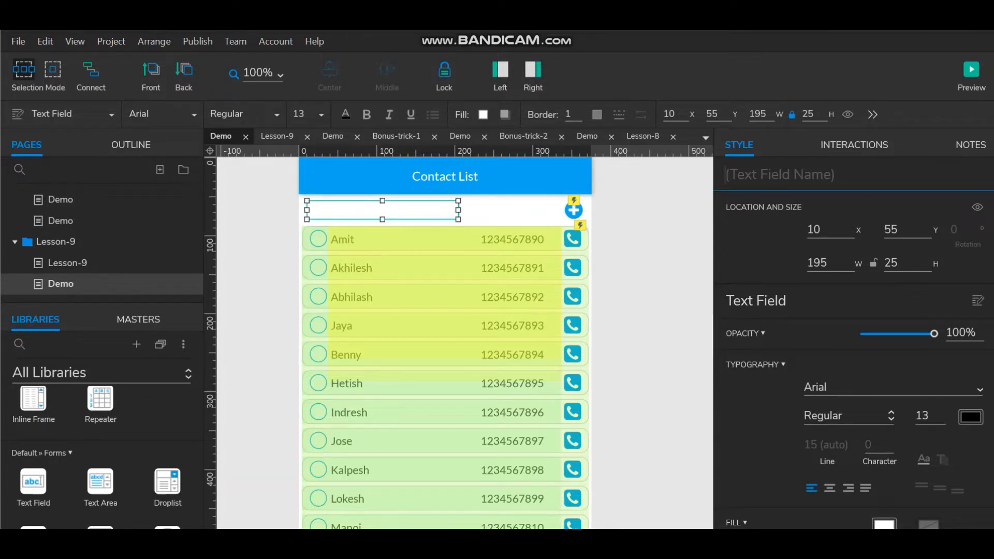
text(Sear)
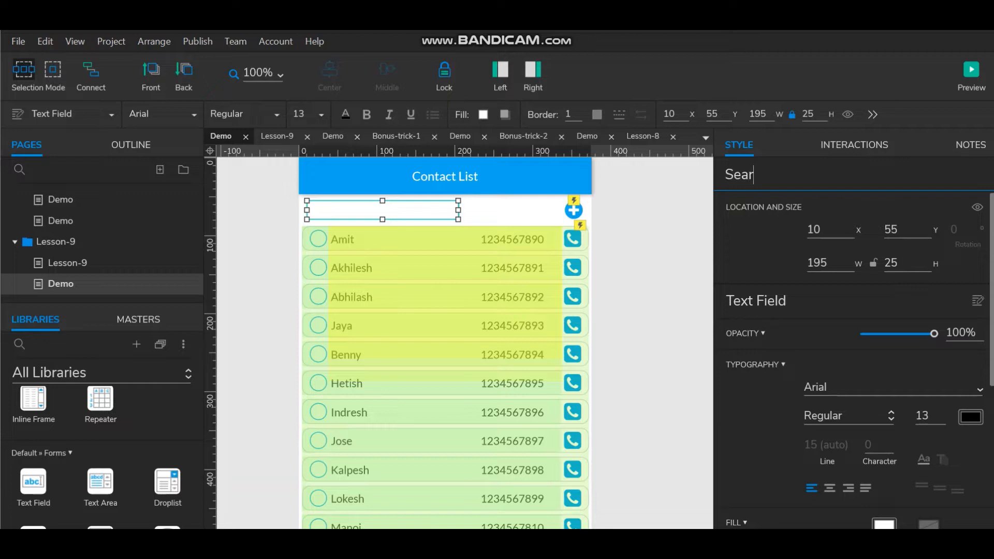
text(ch)
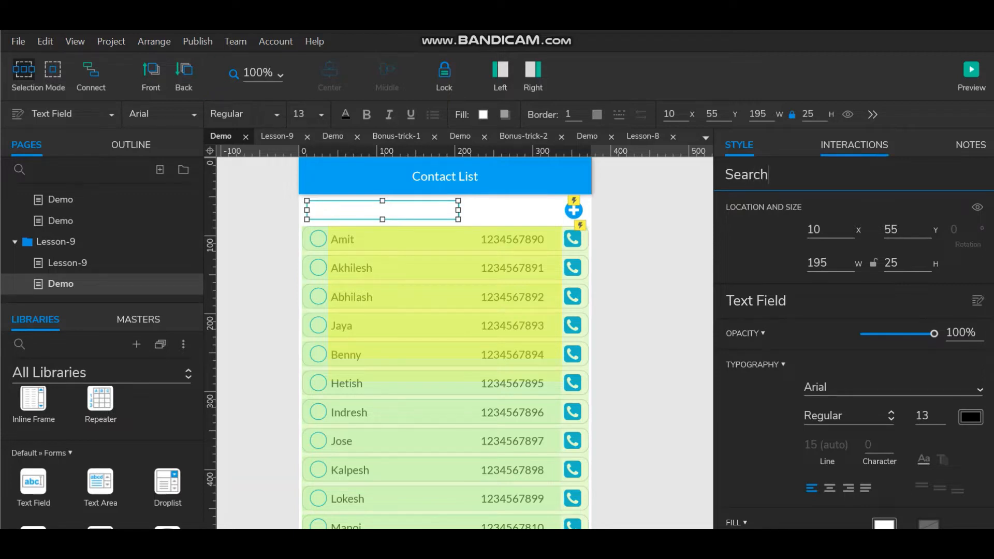
click(854, 144)
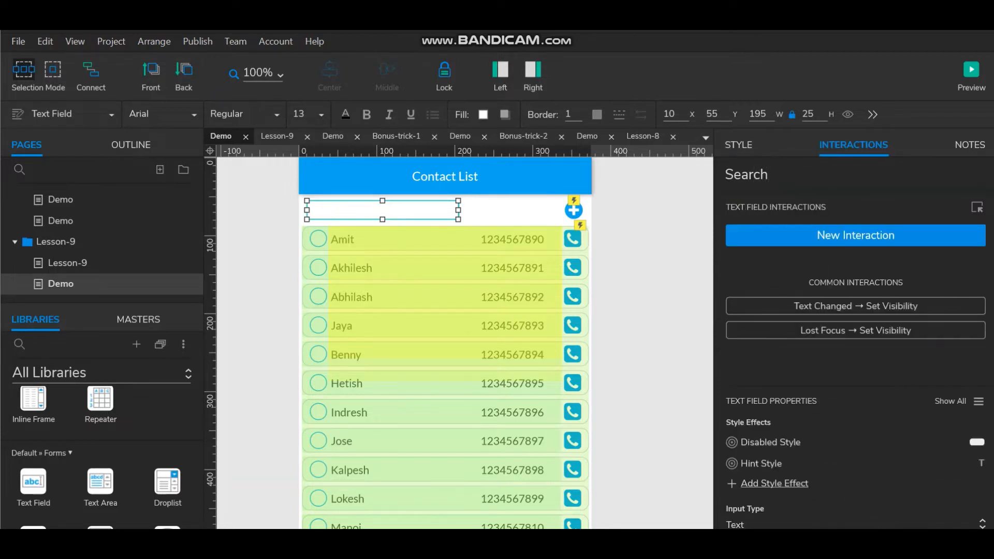
- Add a Text Changed event to Search and delete its default Show/Hide action
click(855, 235)
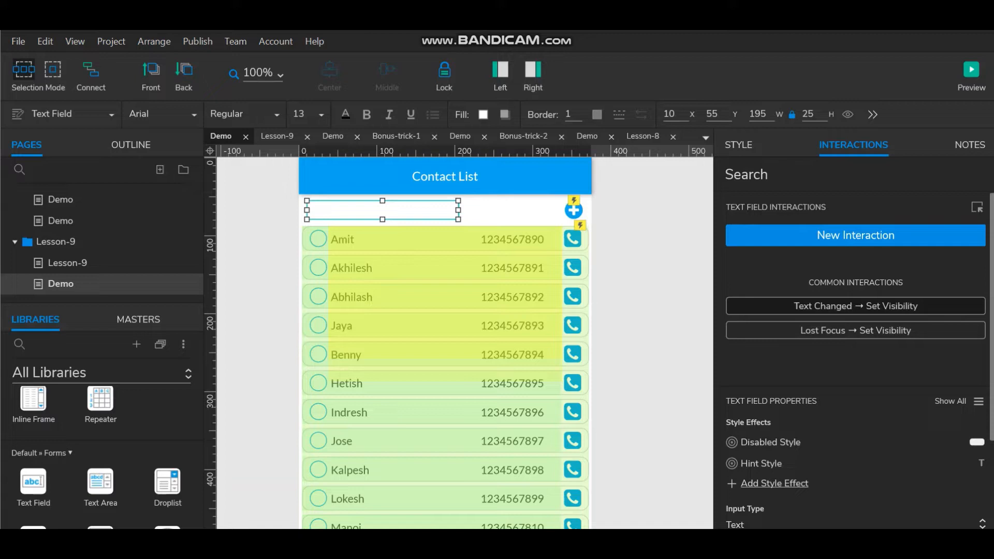
click(855, 235)
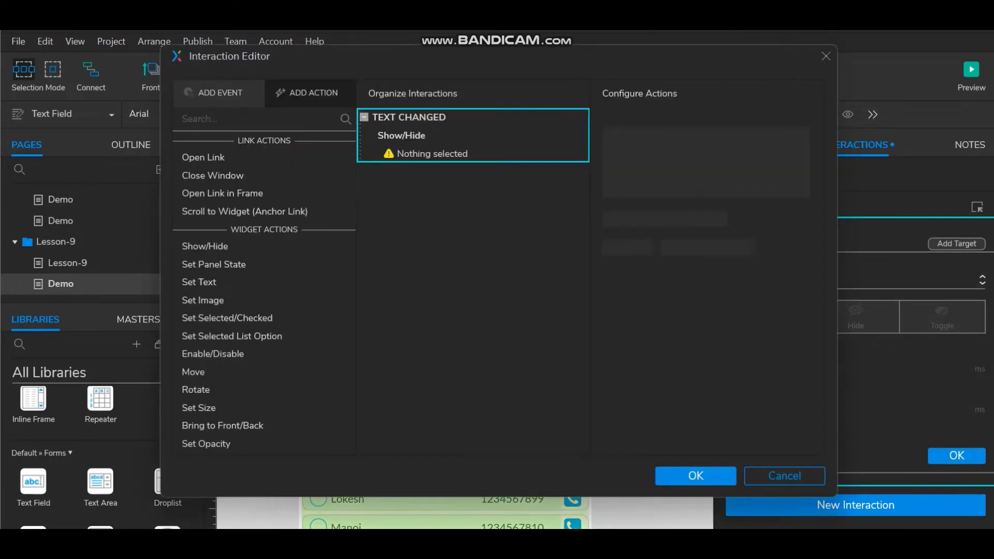
right_click(401, 135)
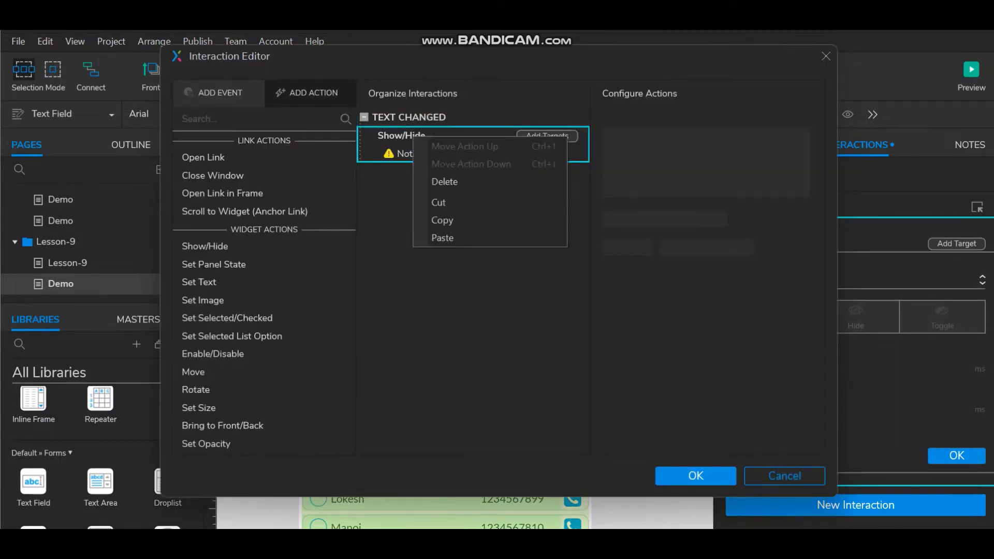
click(444, 182)
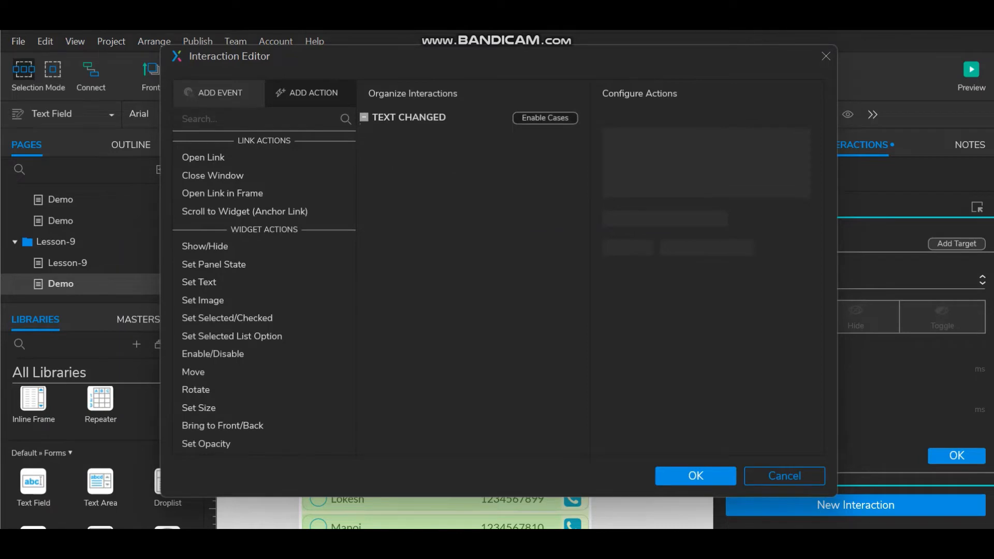
- Add case 'Search' with condition: text on widget This does not equal empty
click(544, 118)
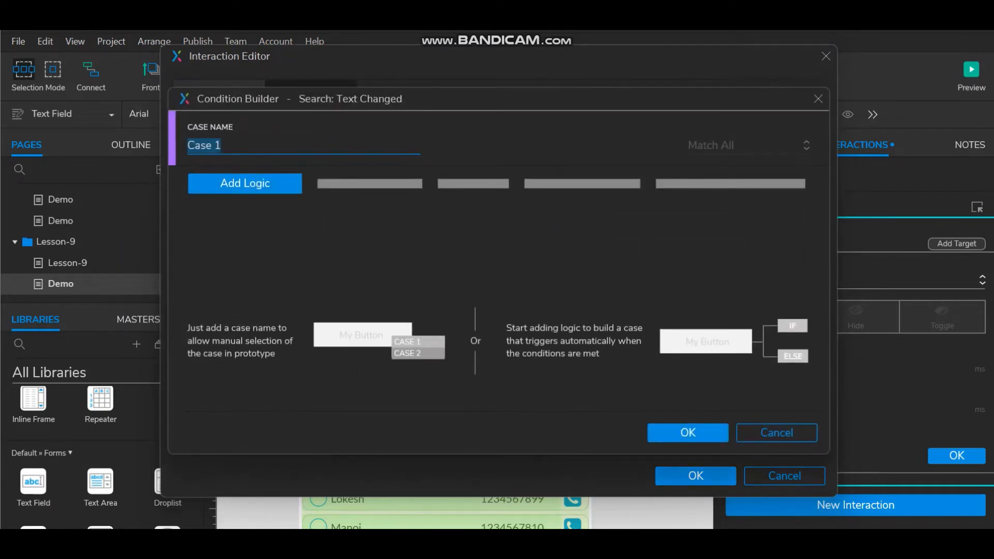
text(Search)
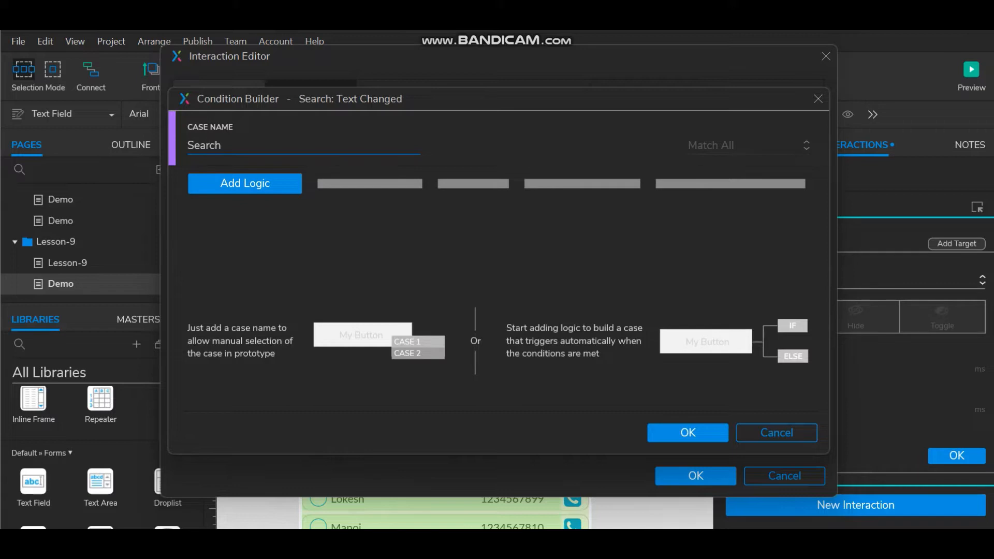
click(244, 183)
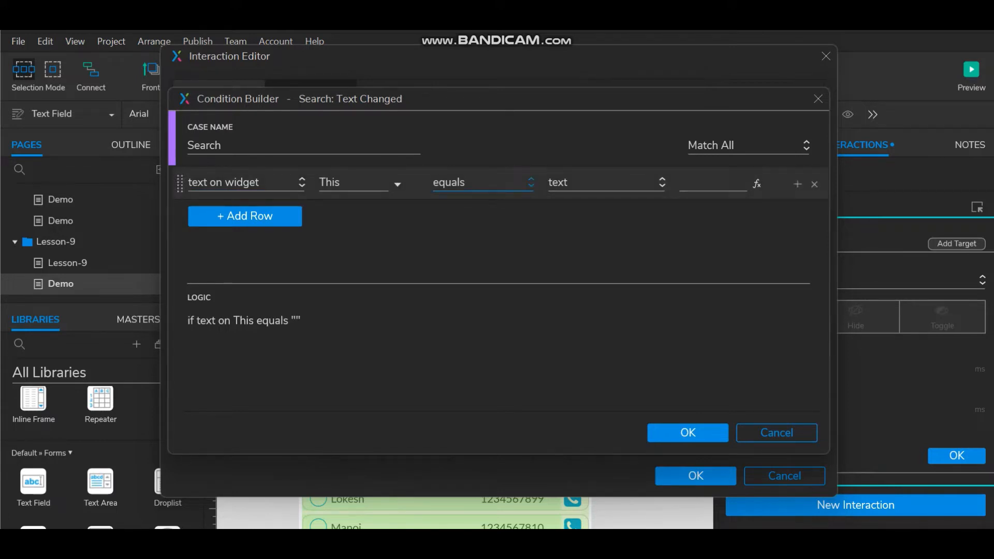
click(482, 183)
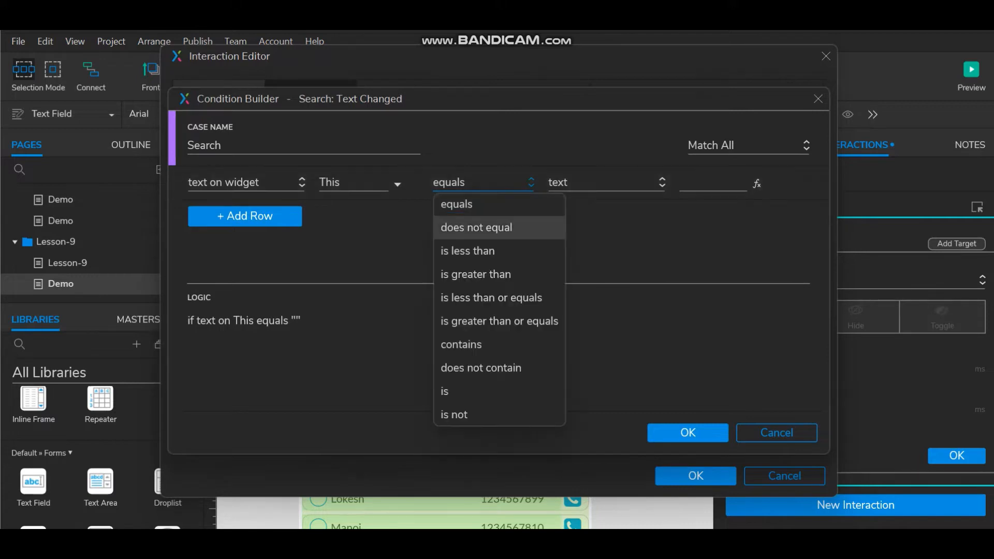
click(477, 227)
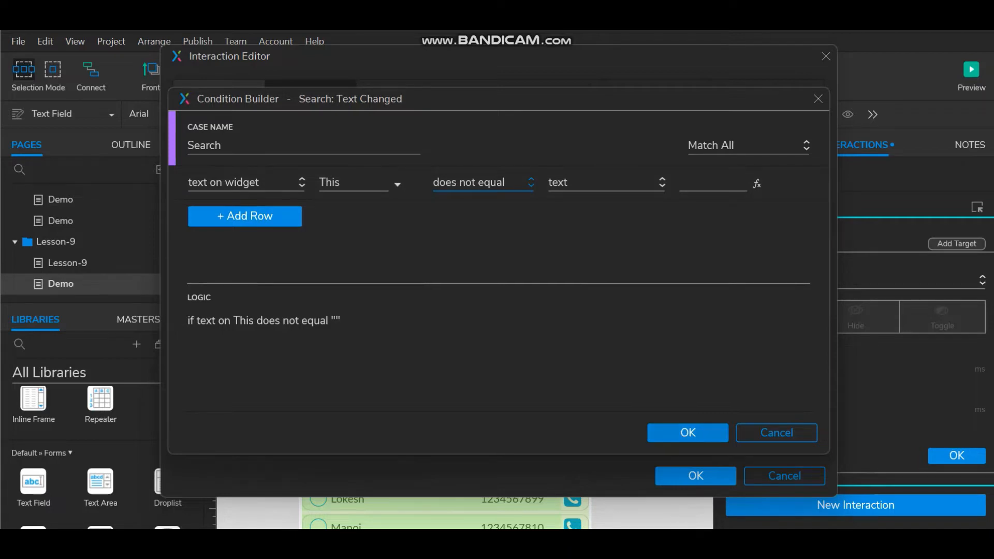
click(688, 433)
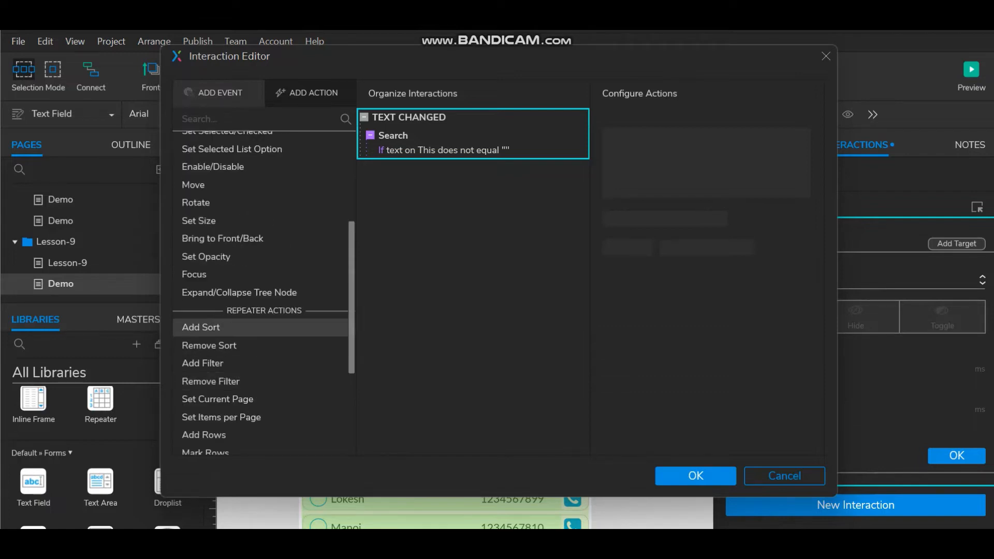
mouse_move(202, 362)
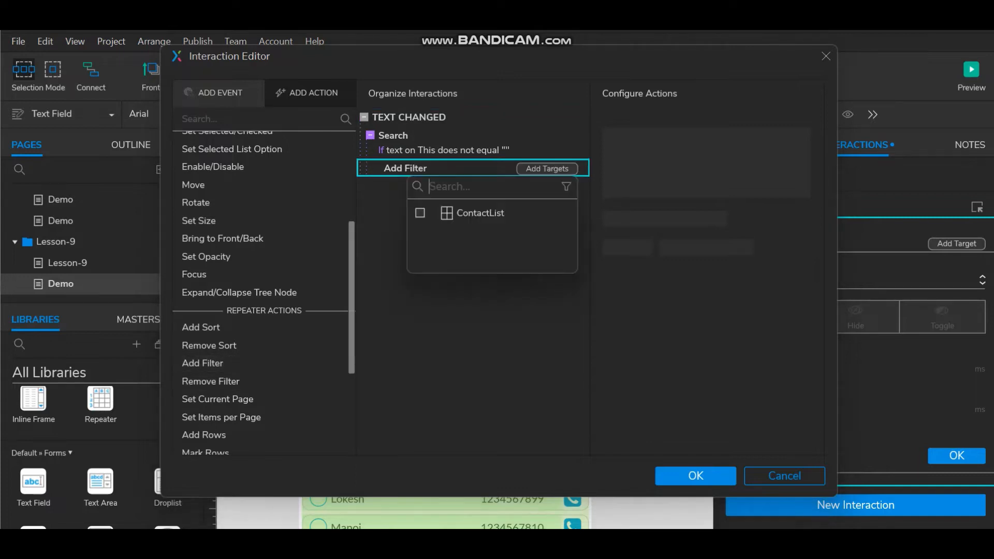
- Add a filter action targeting ContactList and name the filter Search
click(481, 212)
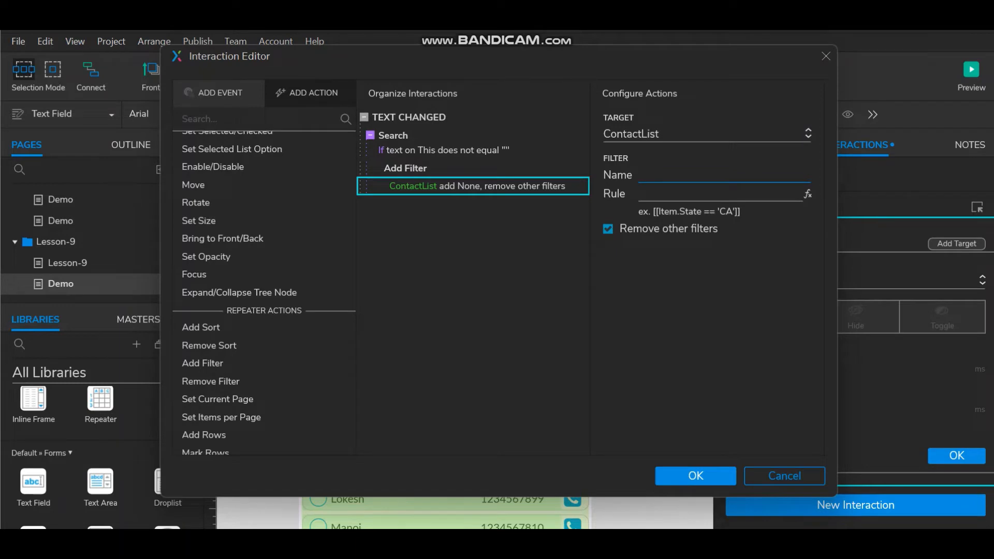
text(Sear)
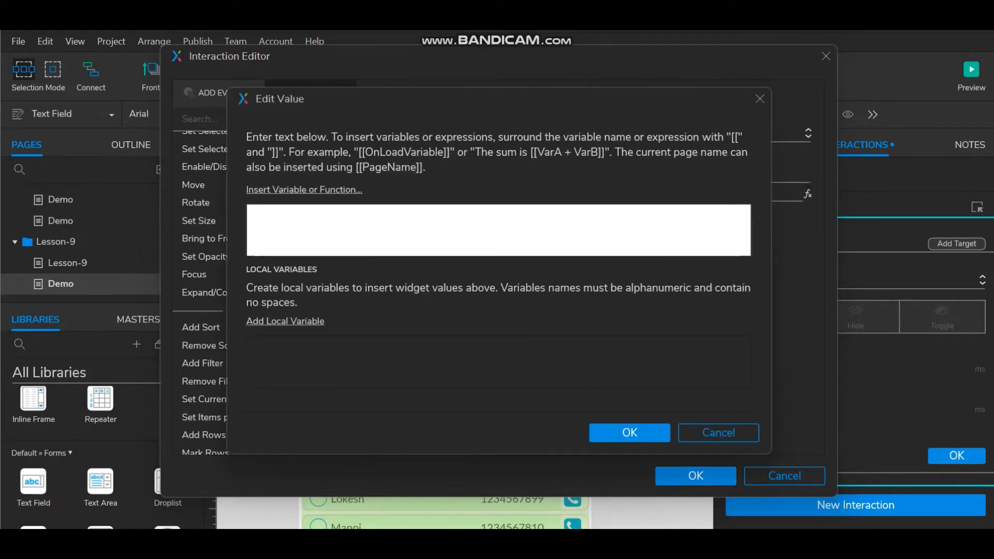
- Set the rule to case-insensitive indexOf matching of This.text against Item.Name or Item.ContactNo
text([[Item.Name.toLowerCase().indexOf(This.text.toLowerCase()) >= 0 || Item.ContactNo.toLowerCase().indexOf(This.text.toLowerCase()) >= 0]])
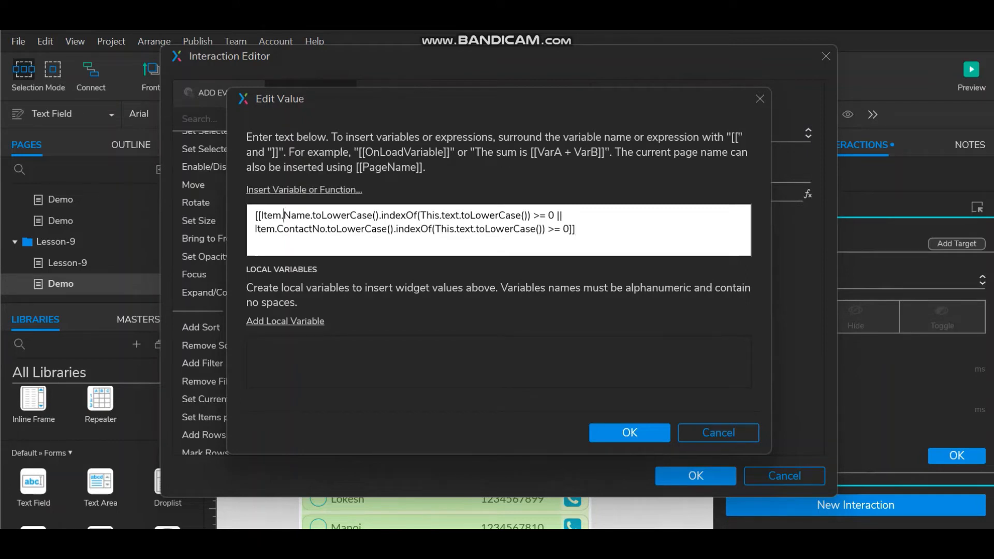
double_click(296, 215)
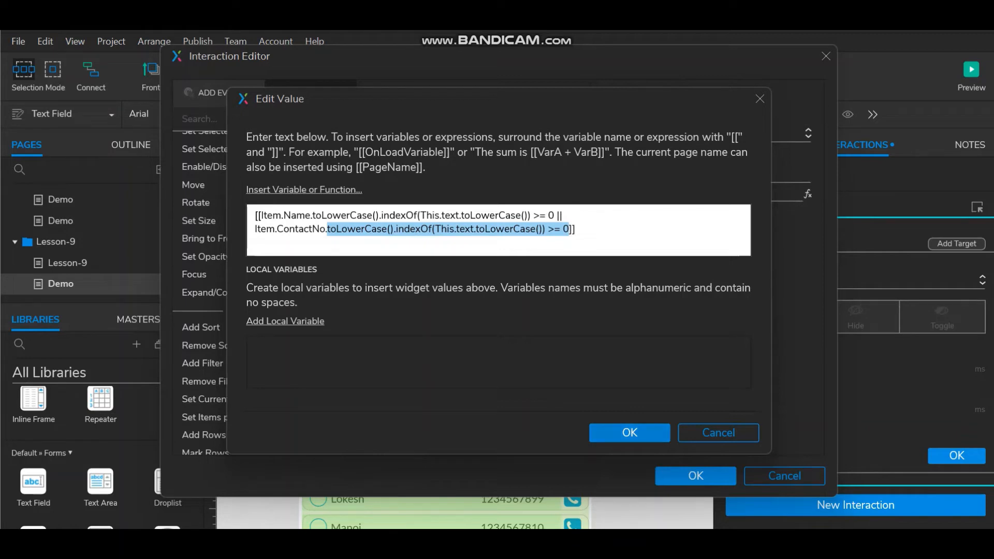
click(629, 432)
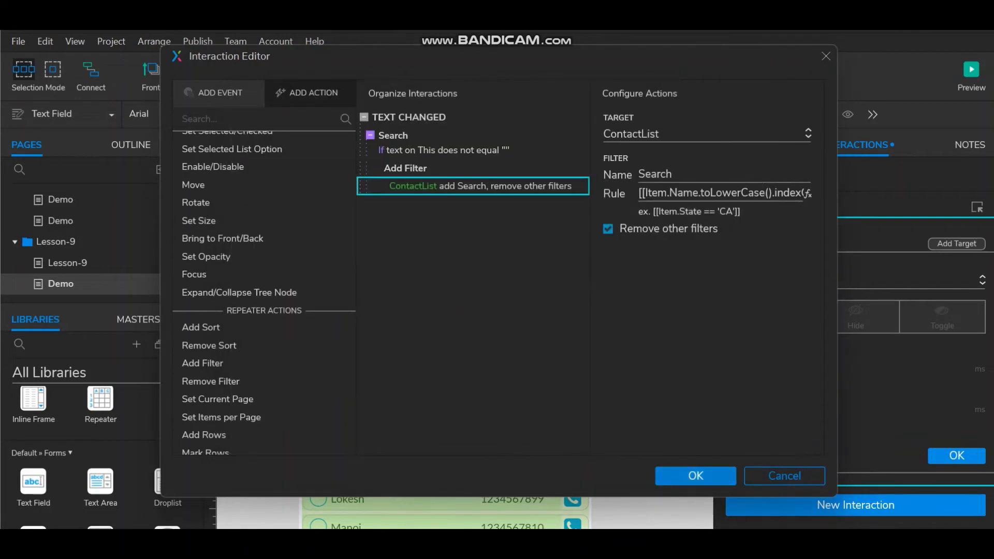
- Save the interaction, then reselect the Search field and reopen its filter interaction
click(694, 476)
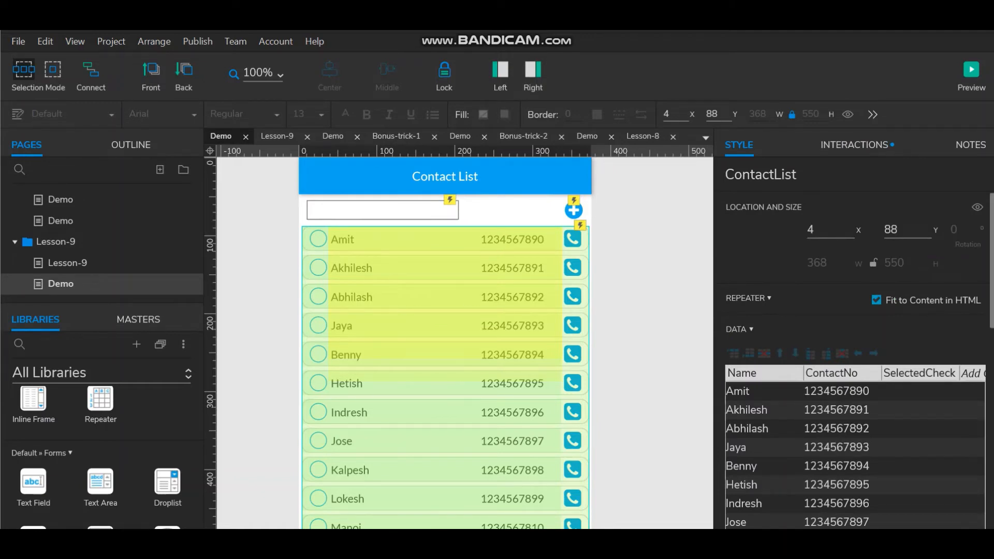
click(382, 210)
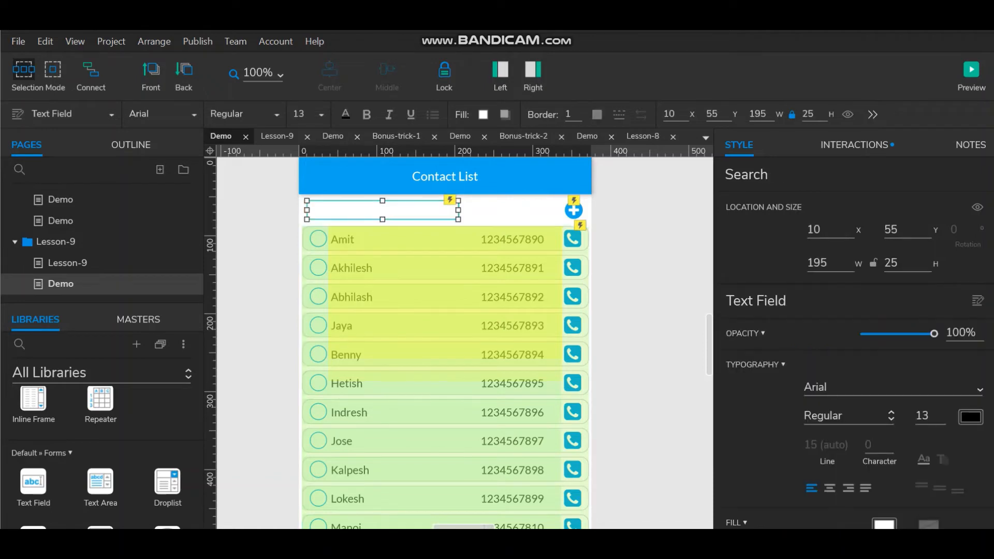
click(853, 144)
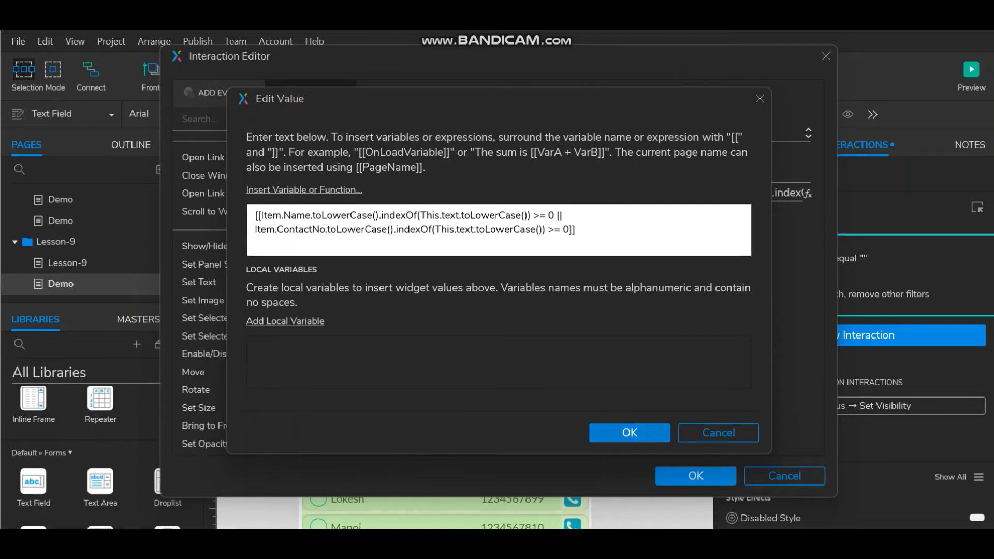
click(630, 433)
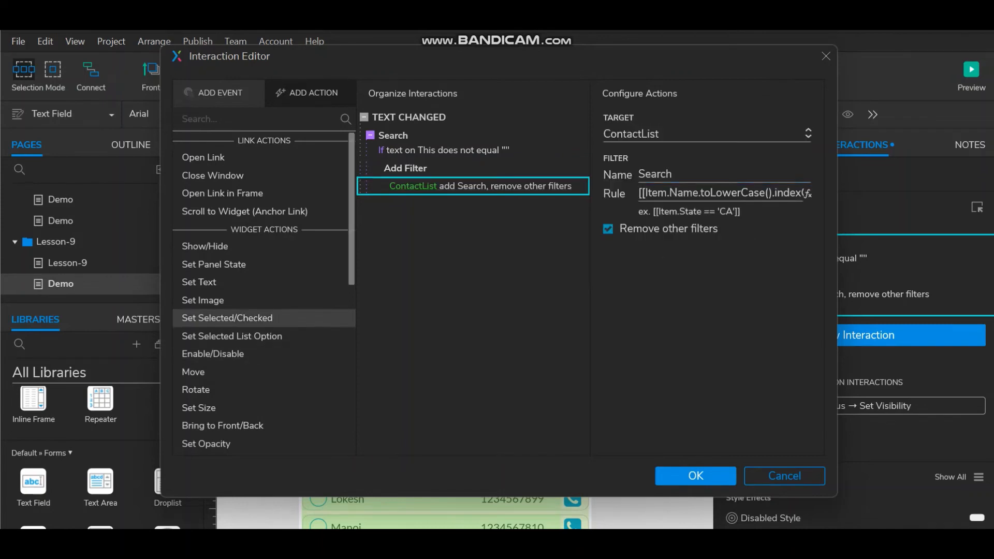
scroll(down, 3)
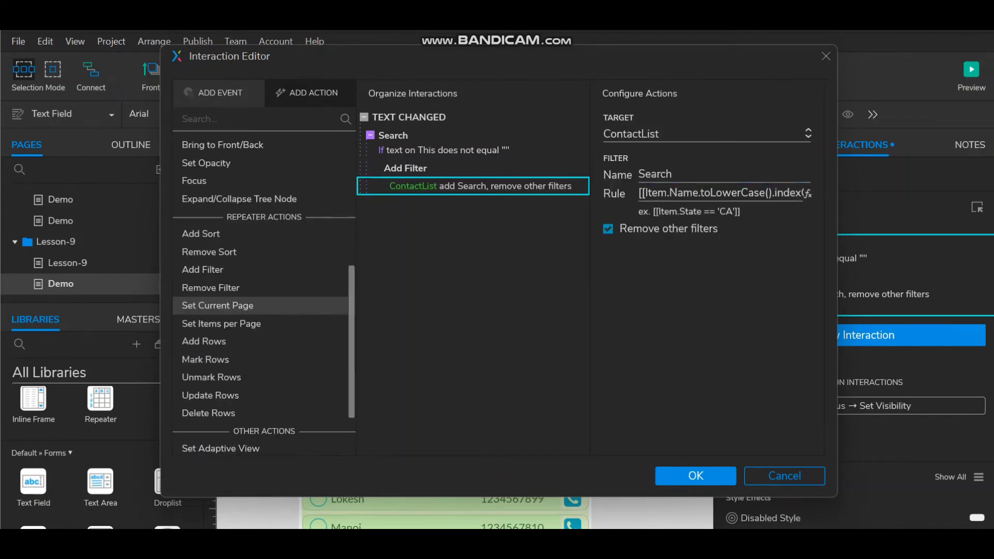
mouse_move(211, 377)
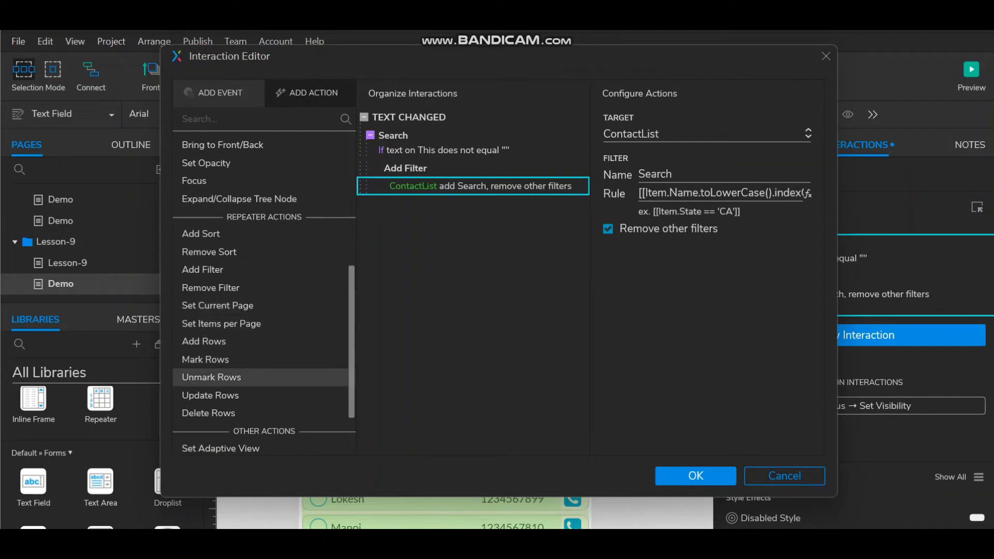
mouse_move(211, 287)
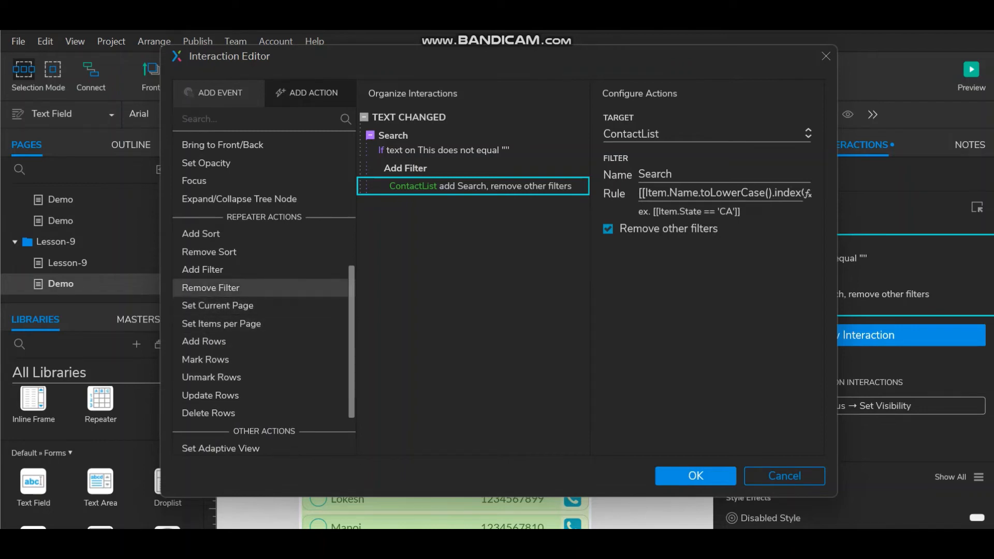
click(393, 135)
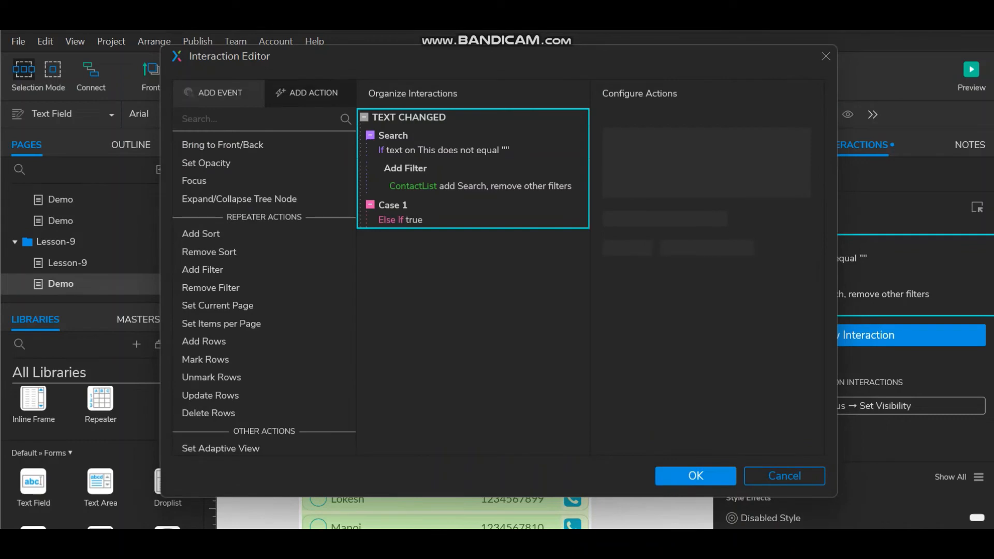
mouse_move(210, 287)
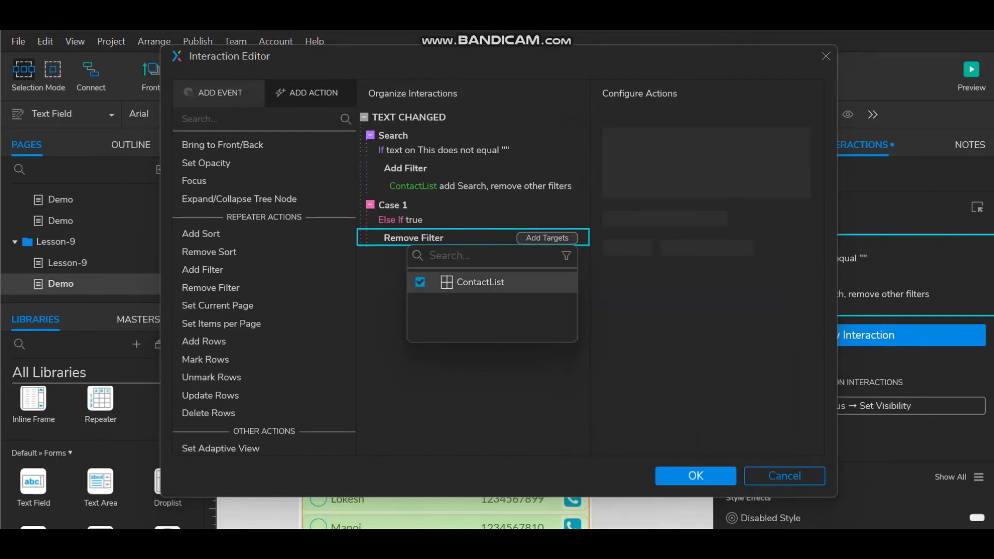
- Add a Remove Filter action removing the 'Search' filter from ContactList, then save
click(480, 282)
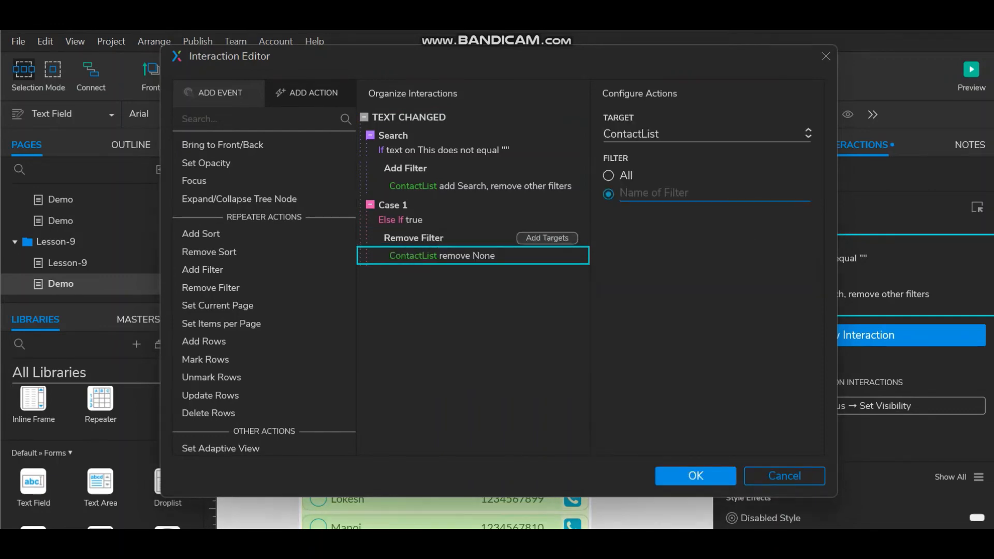
text(Search)
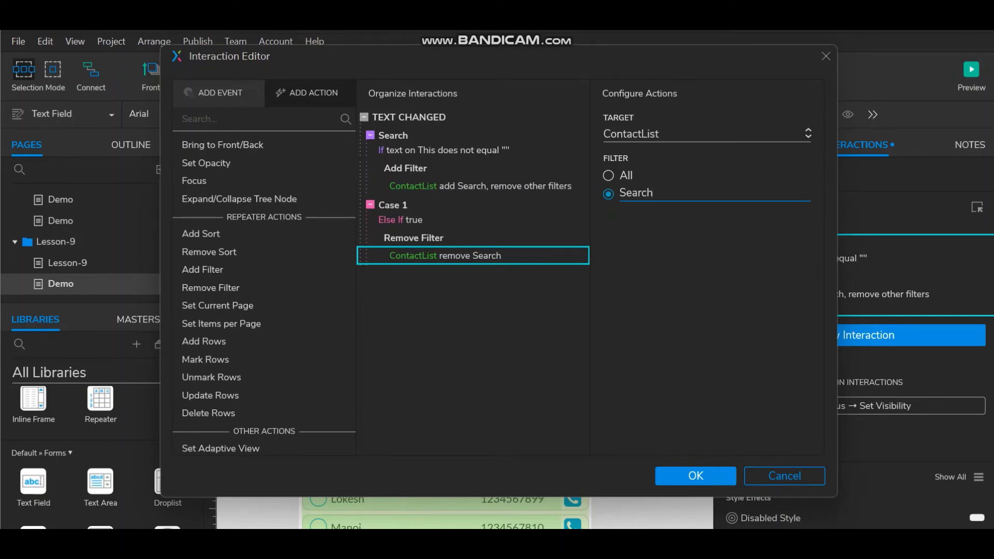
click(481, 186)
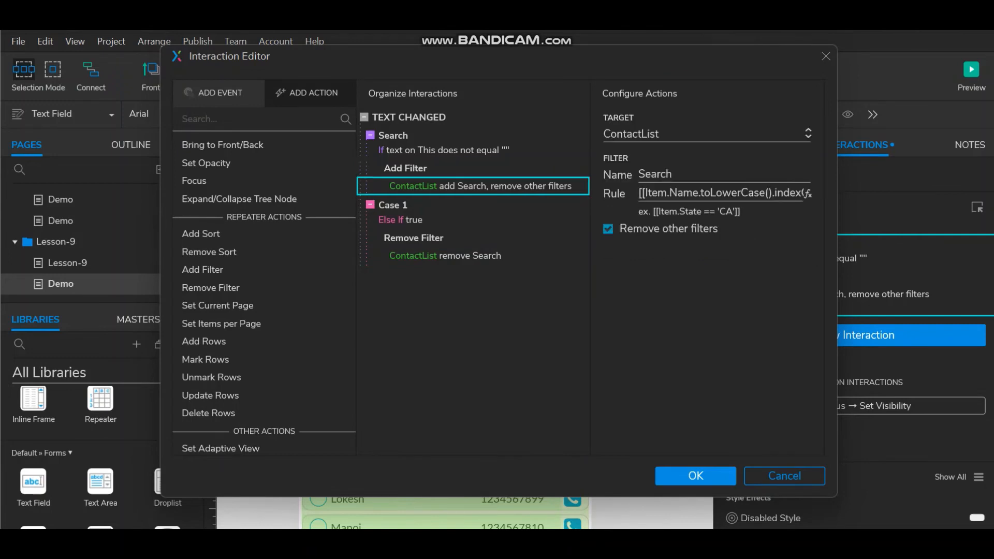
click(445, 255)
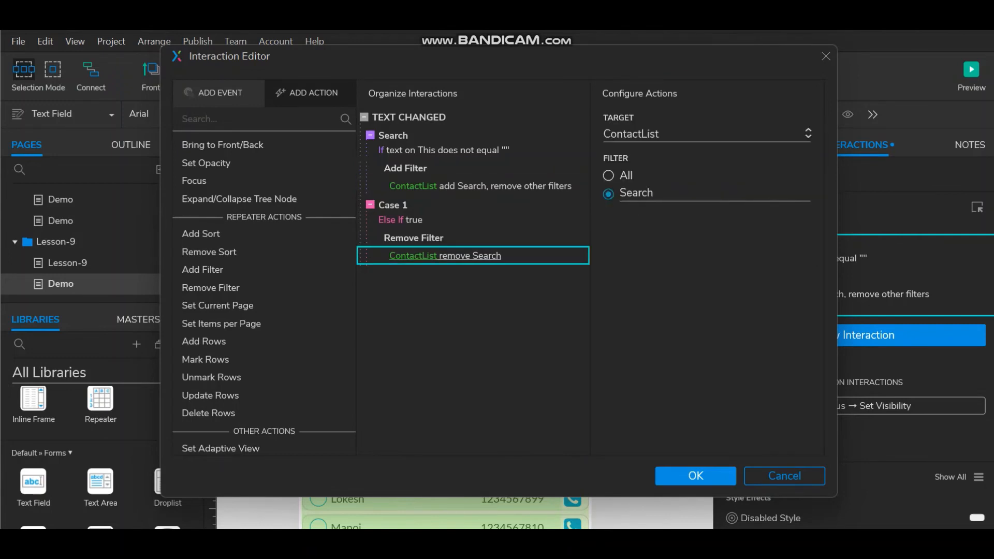
mouse_move(445, 256)
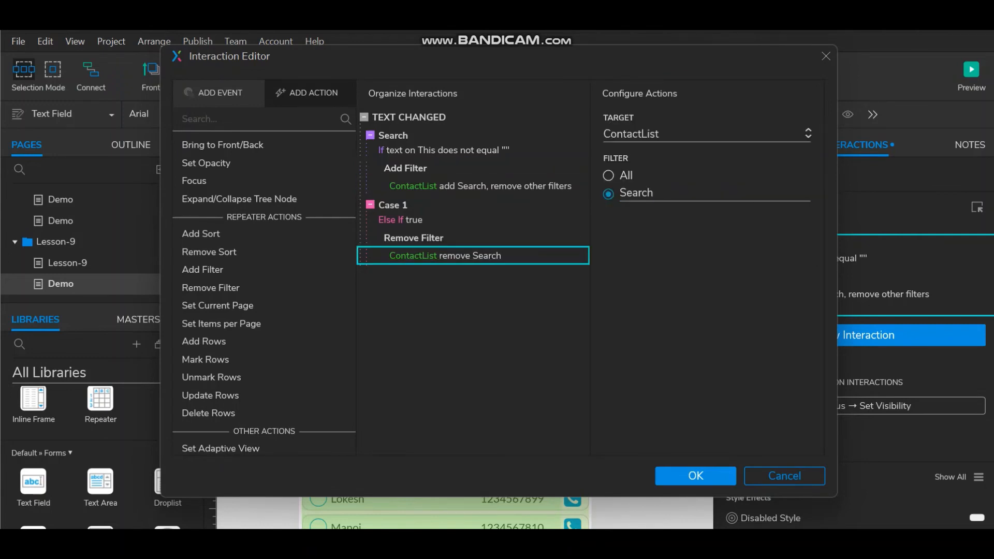
click(695, 476)
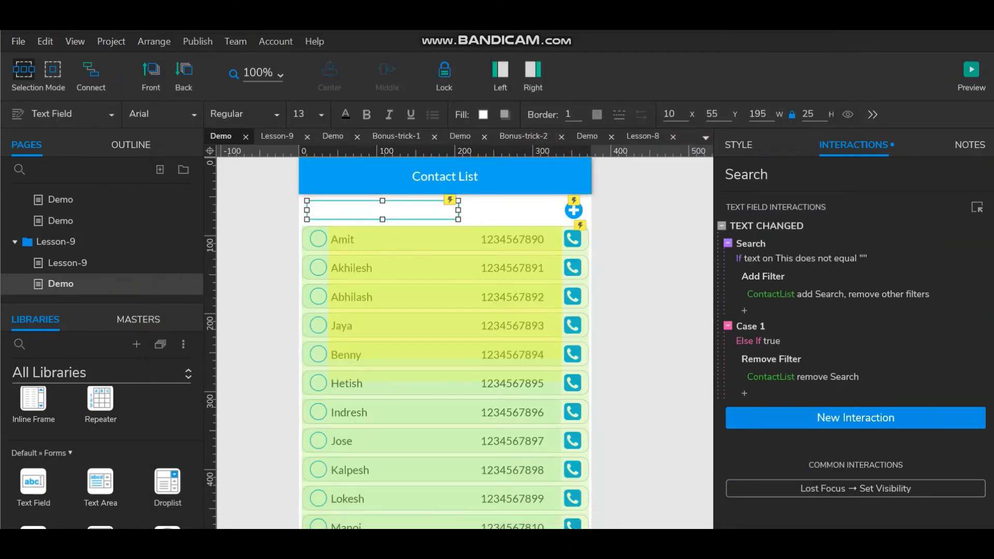
- Preview the Demo page in the browser
click(971, 70)
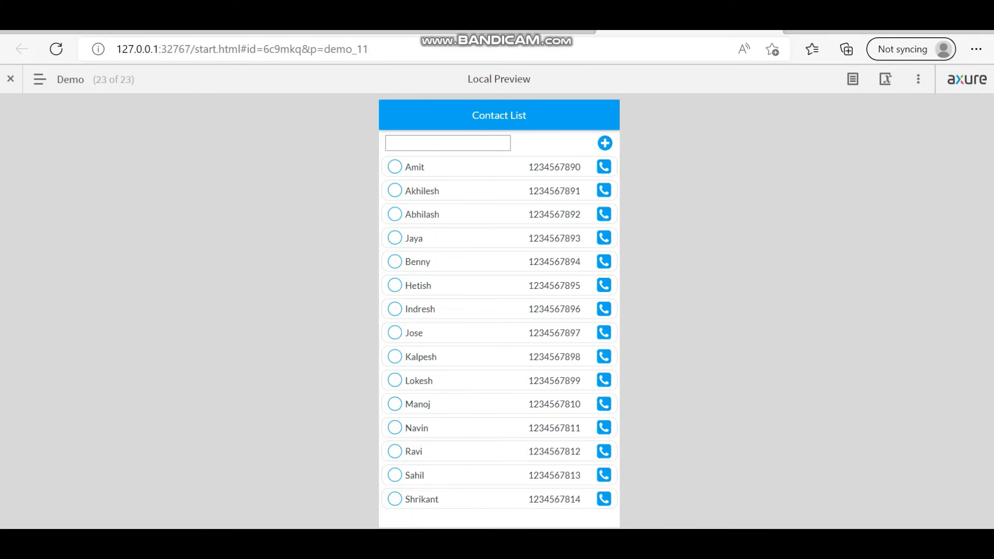
- Type 'N' and 'nav' in the search box, then clear it to restore all contacts
text(N)
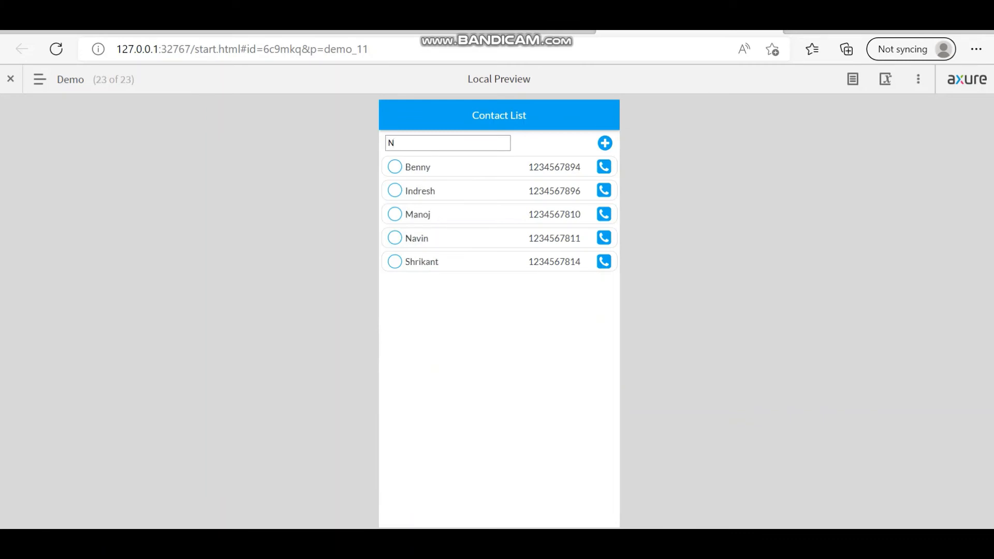
text(av)
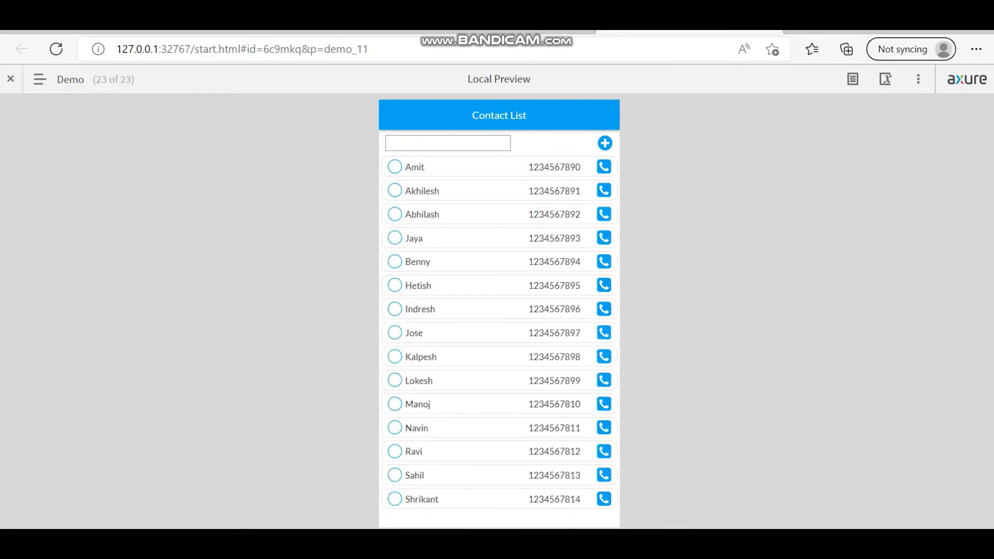
text(nav)
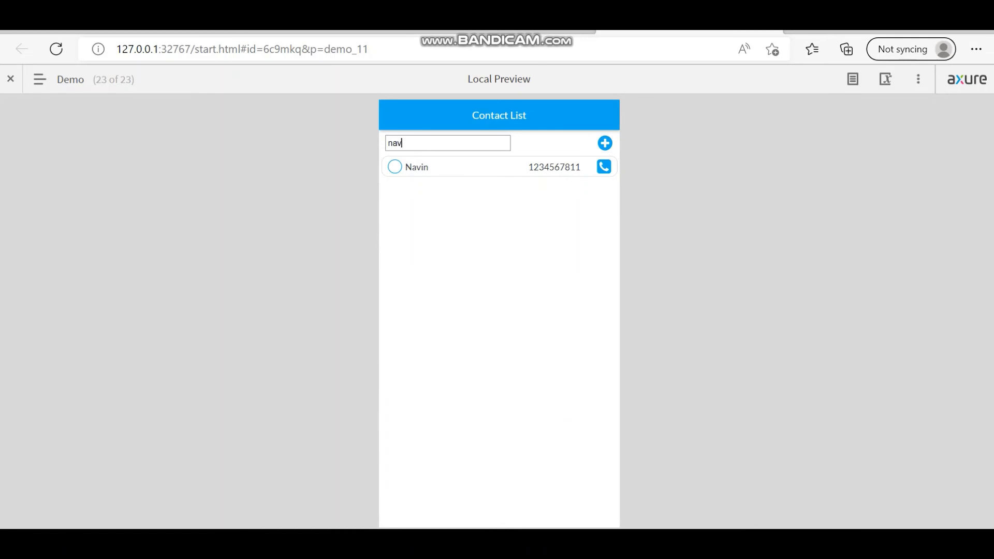
key(Backspace)
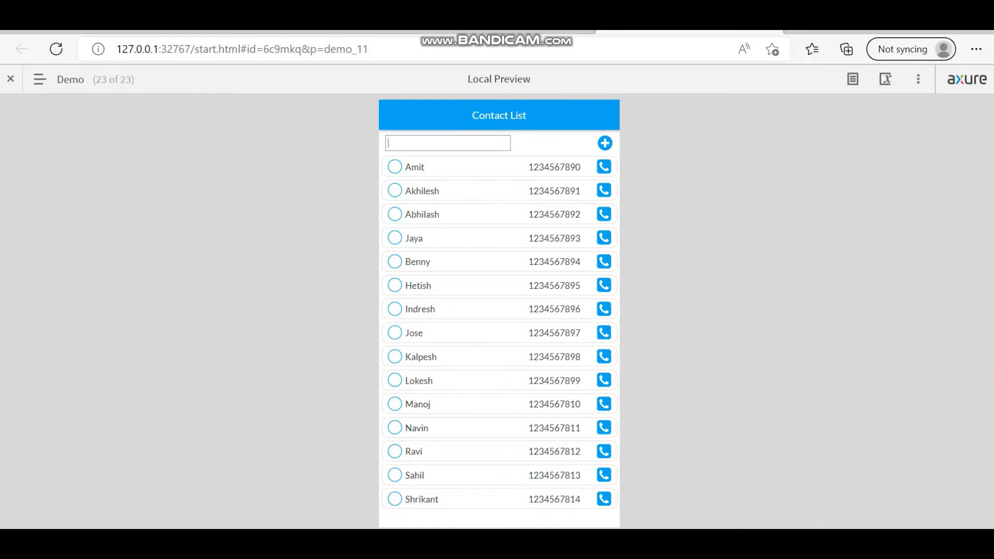
- Search for 'ravi', 'jay' and 'sahi', then preview the Lesson-9 page
text(N)
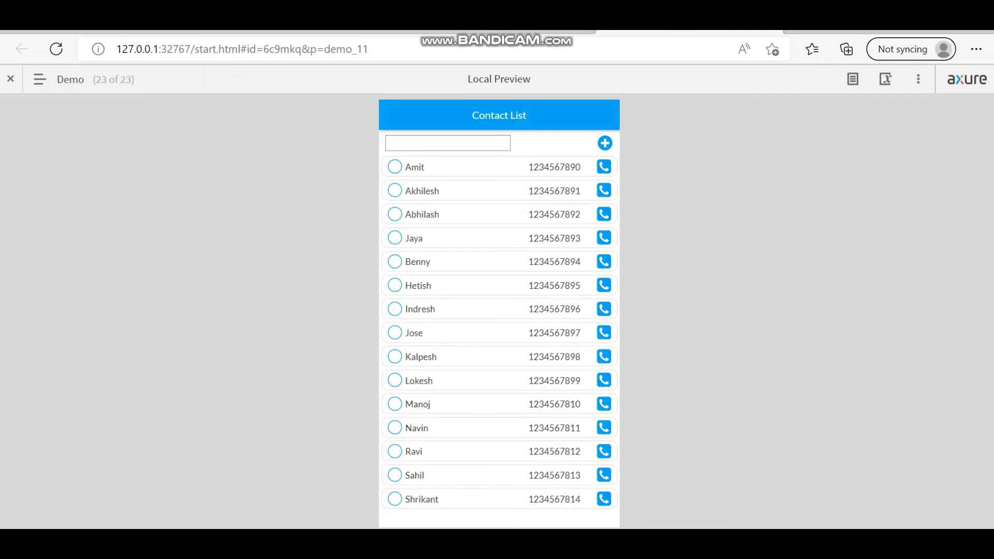
text(r)
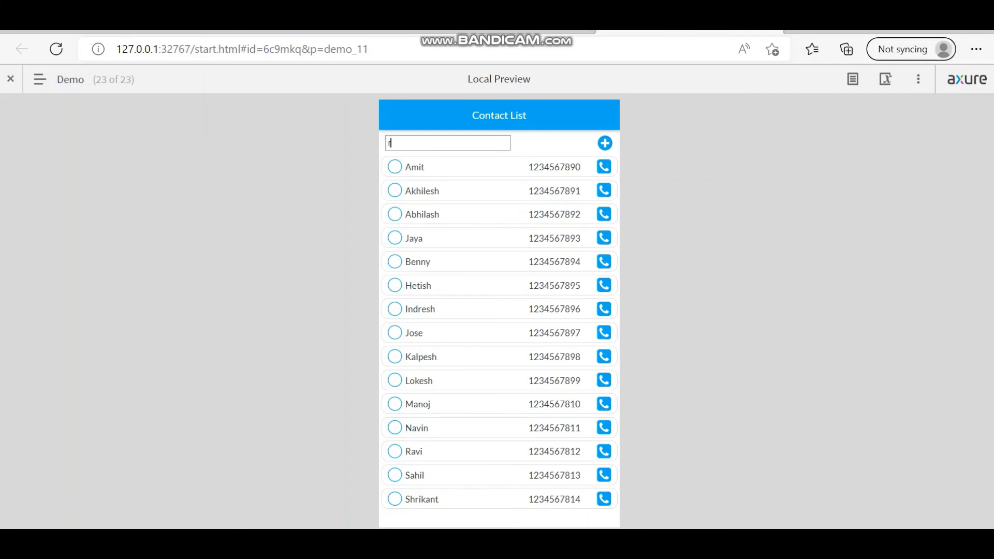
text(ravi)
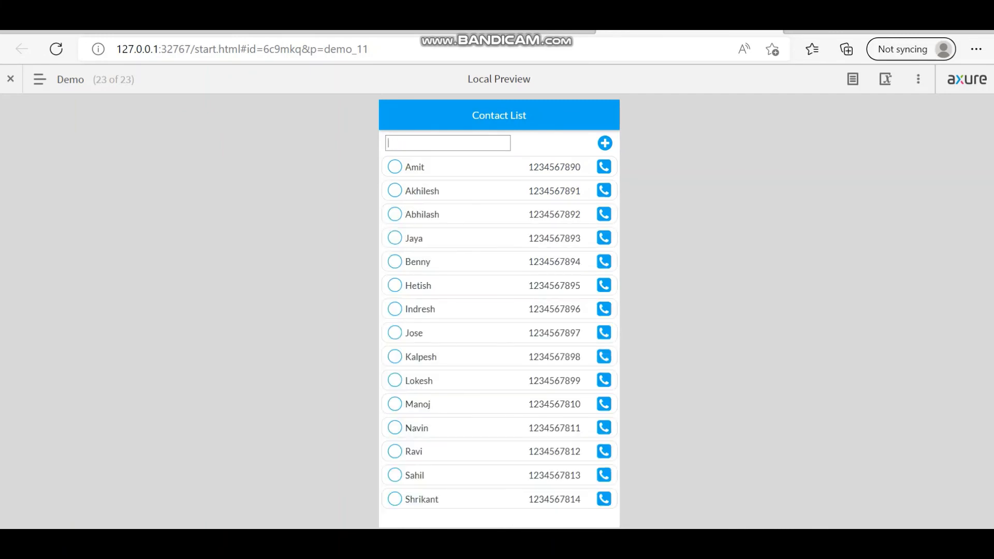
text(jay)
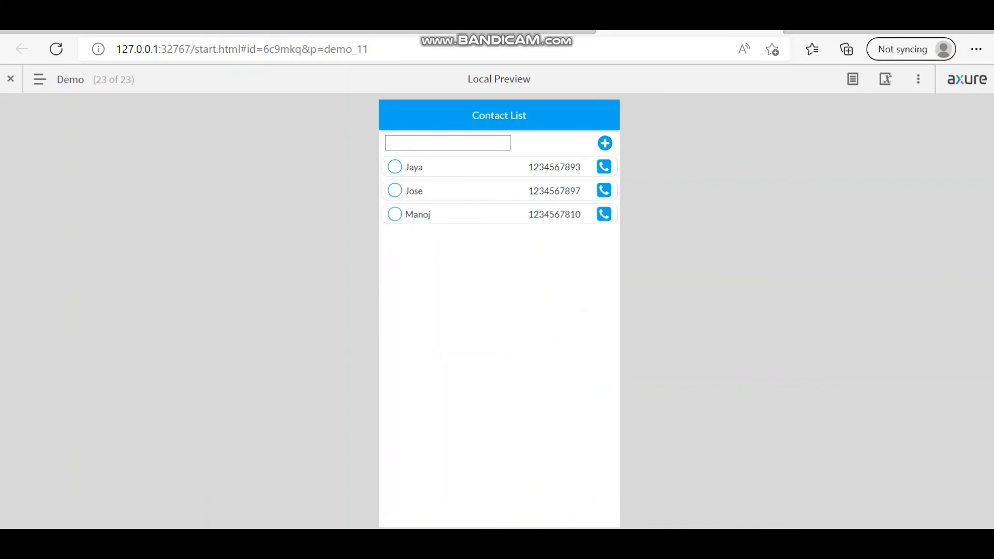
text(sahi)
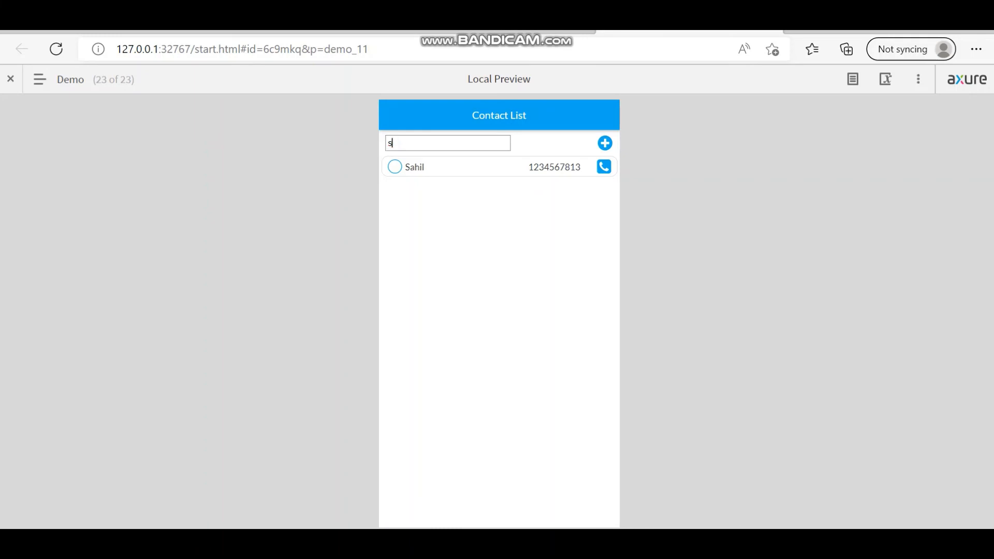
key(backspace)
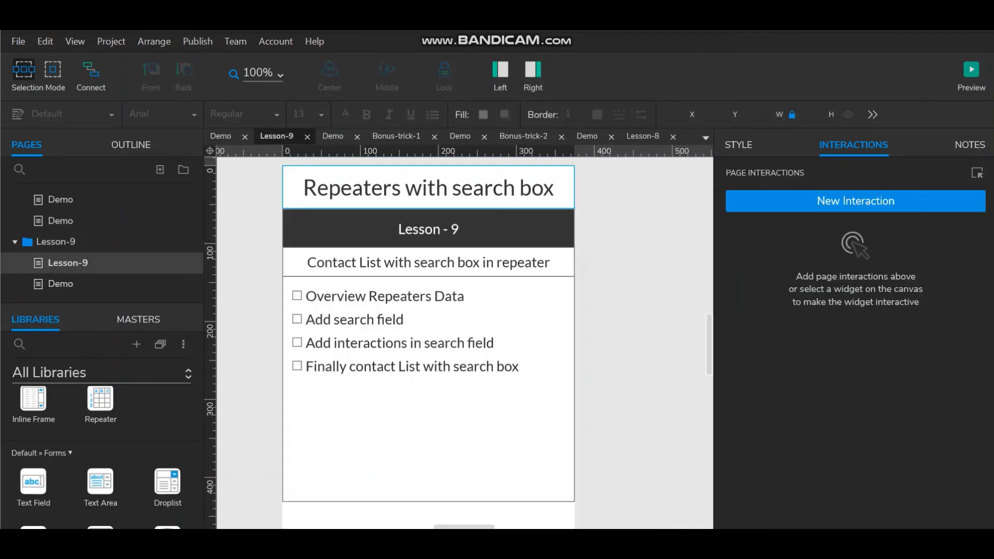
click(972, 70)
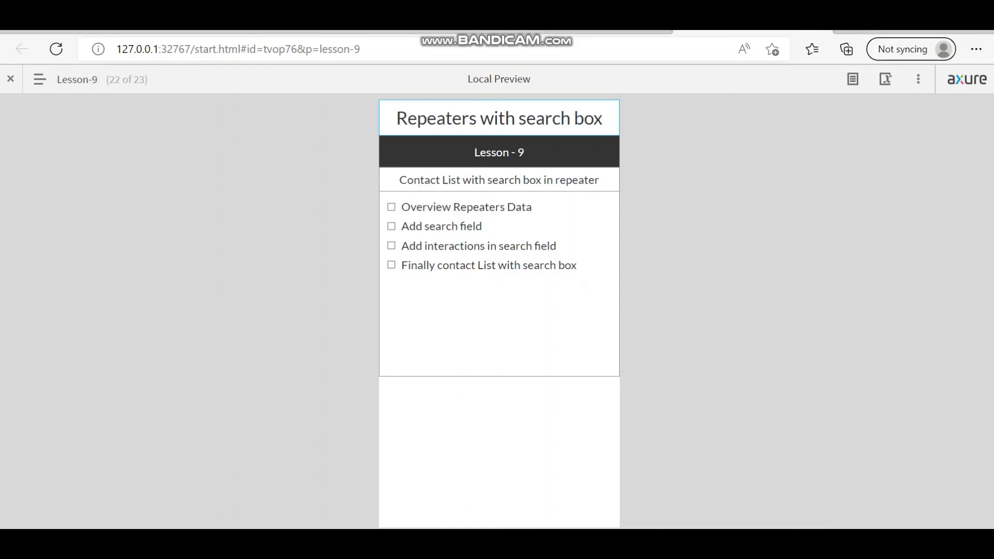
- Tick the Overview Repeaters Data, Add search field, search interactions, and contact list items
click(392, 206)
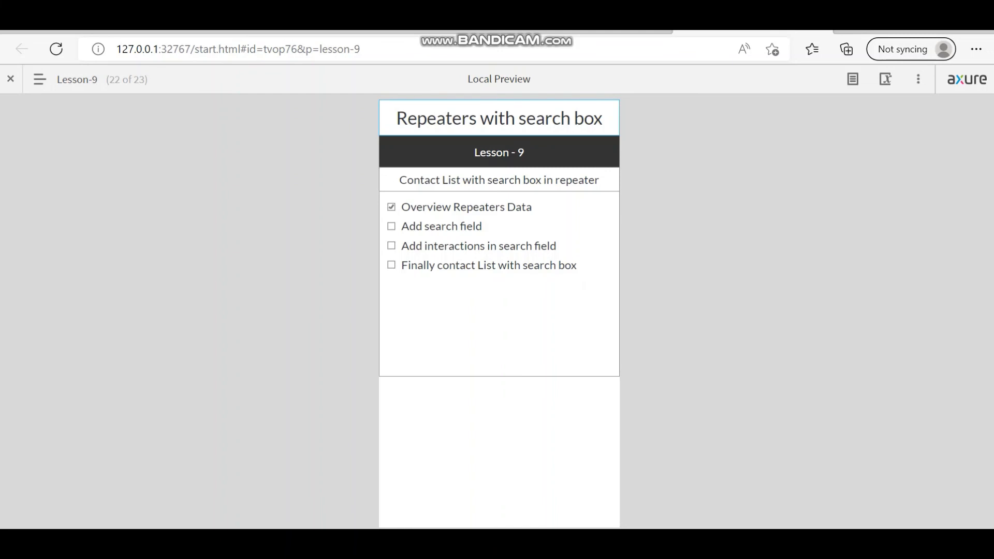
click(392, 226)
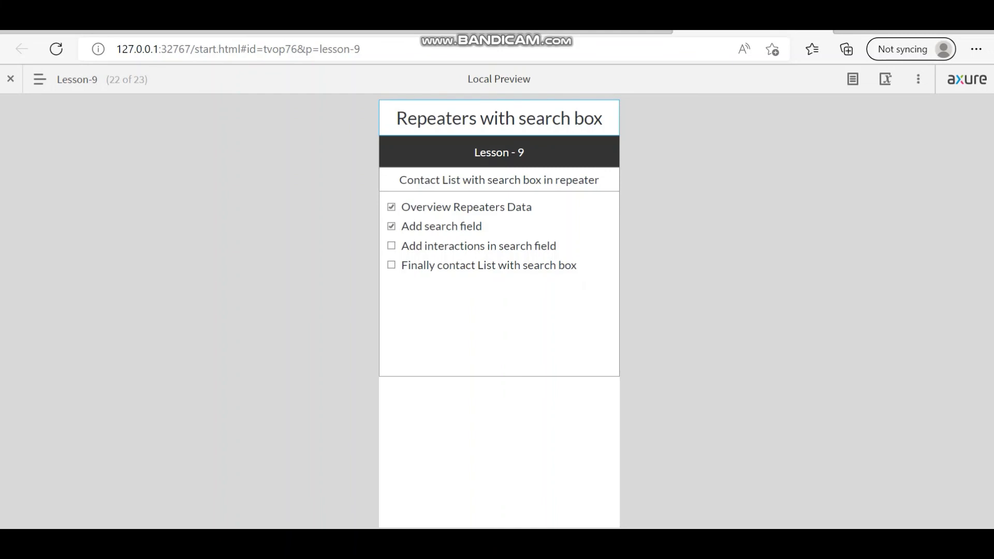
click(391, 246)
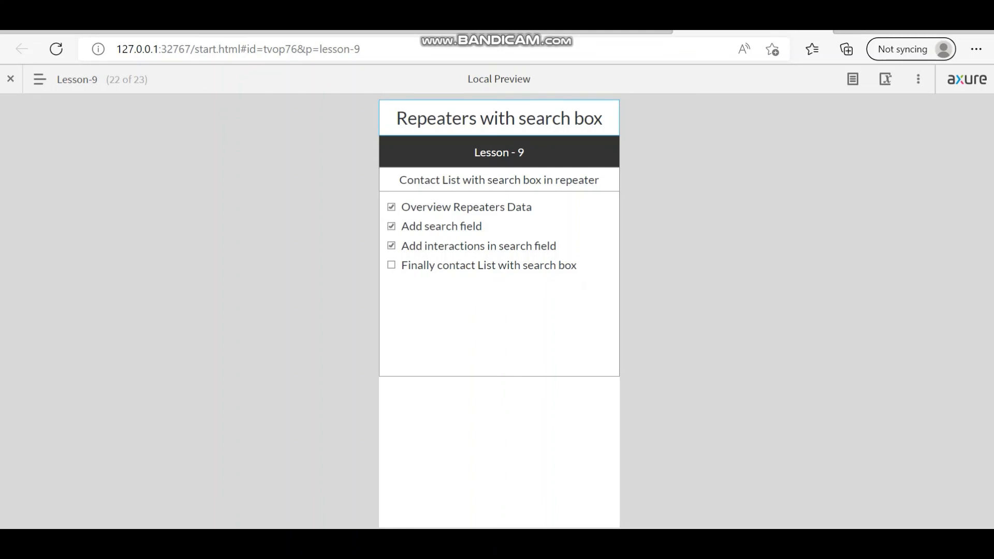
click(392, 265)
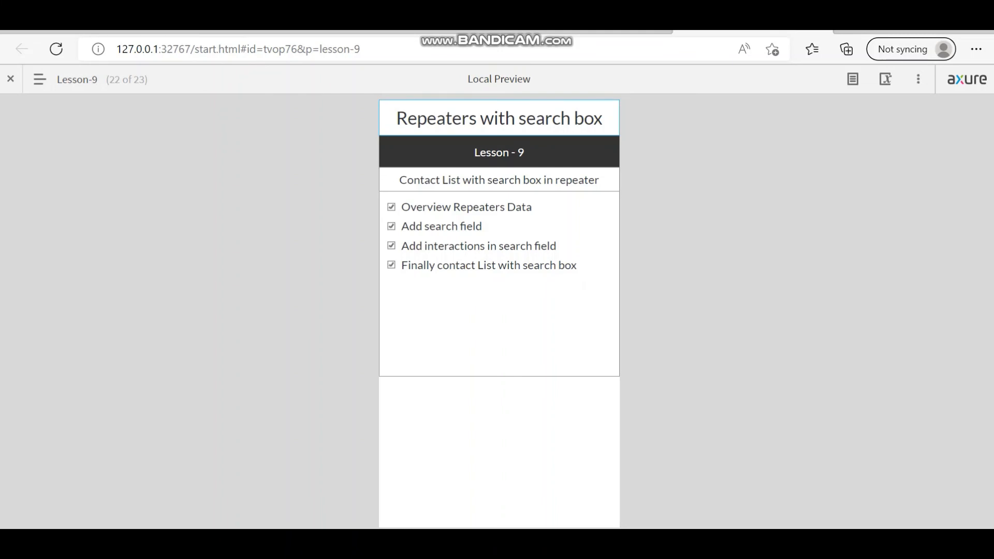